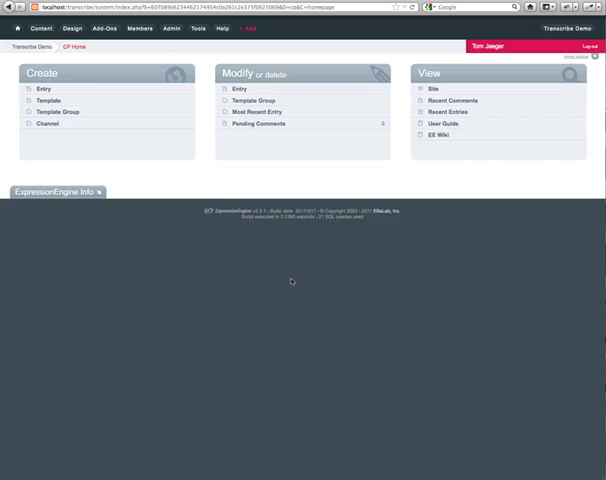
{"action": "mouse_move", "coordinate": [274, 320]}
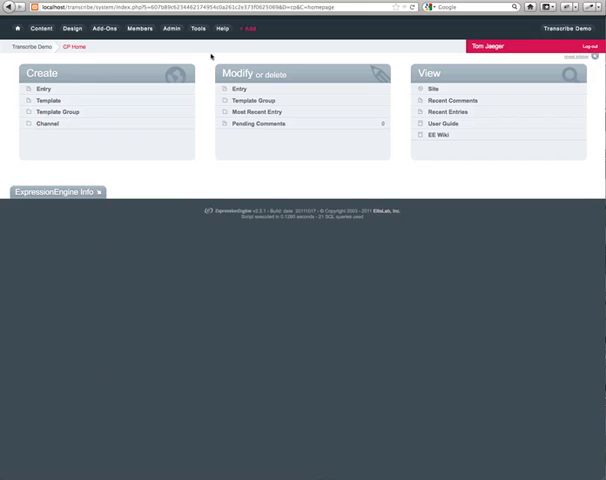
Go from CP Home to the Transcribe Add Language form via Add-Ons > Modules.
{"action": "left_click", "coordinate": [104, 28]}
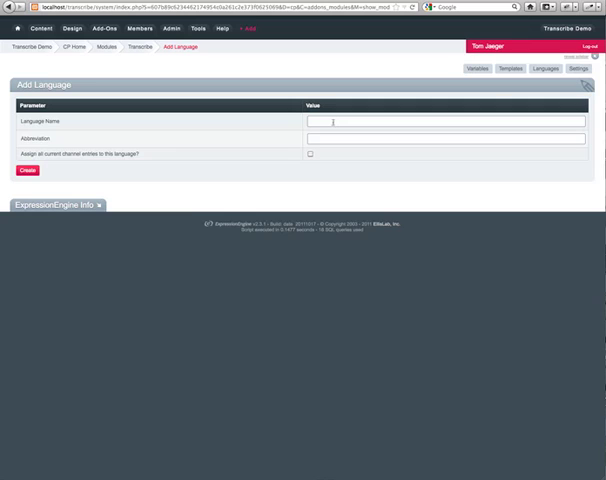
Create the language 'English' with abbreviation 'en'.
{"action": "type", "text": "English"}
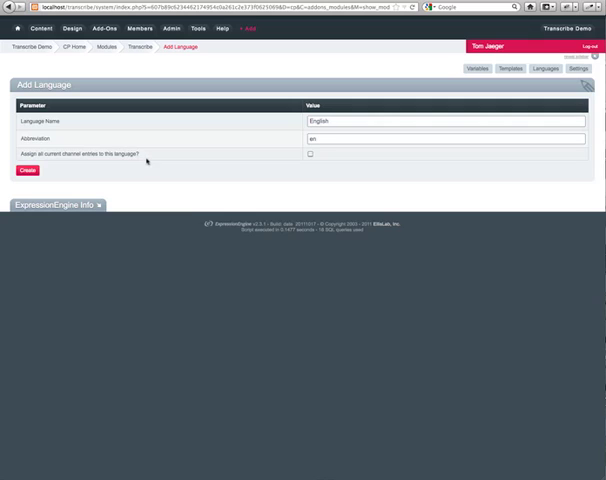
{"action": "left_click", "coordinate": [312, 152]}
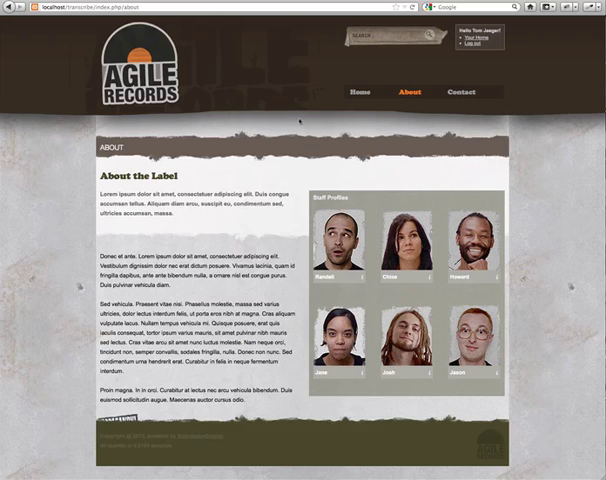
Return from the site tab to the Transcribe Variables page for English.
{"action": "left_click", "coordinate": [356, 92]}
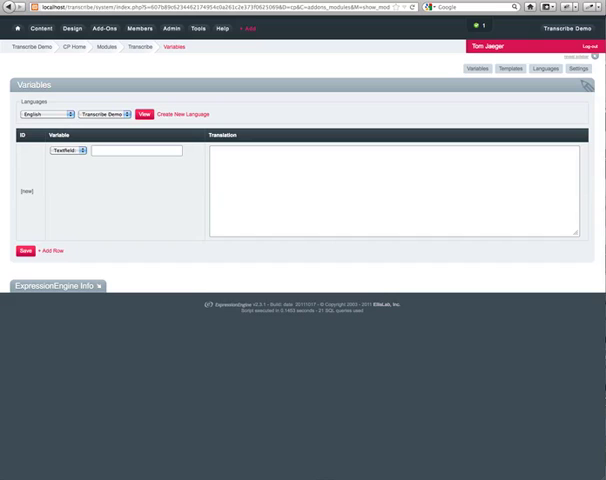
{"action": "mouse_move", "coordinate": [198, 142]}
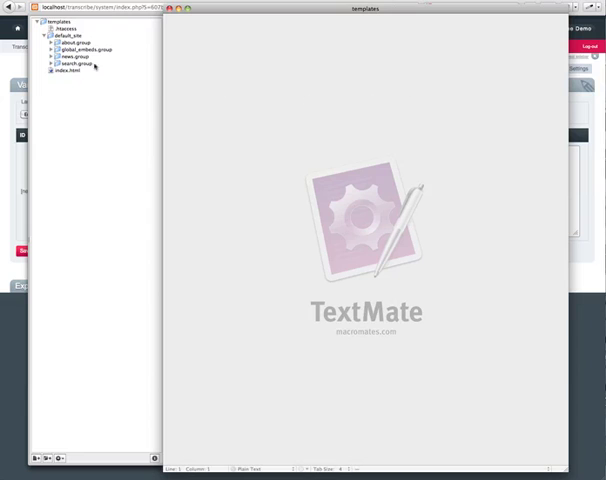
{"action": "left_click", "coordinate": [48, 52]}
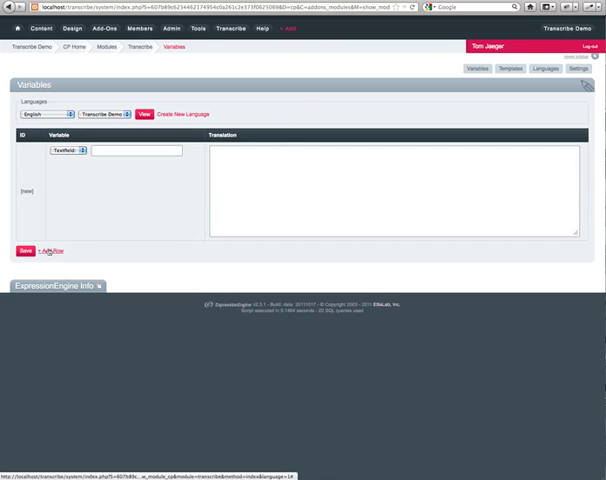
Save English variables nav_home, nav_about, nav_contact translated as Home, About, Contact.
{"action": "left_click", "coordinate": [46, 252]}
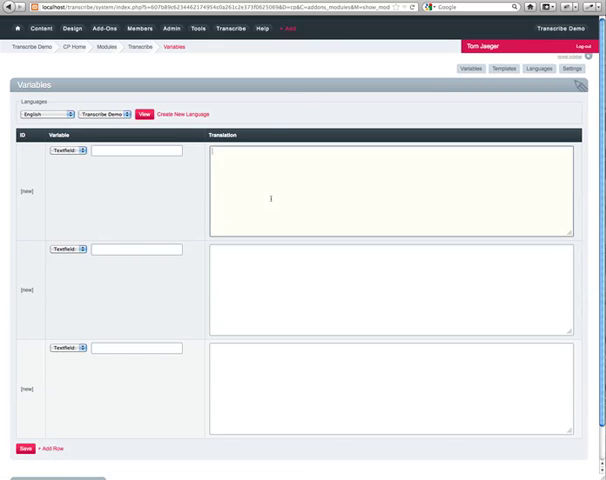
{"action": "type", "text": "Home"}
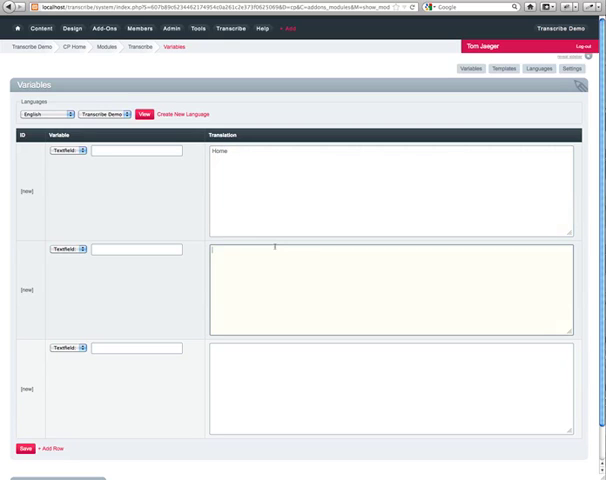
{"action": "type", "text": "About"}
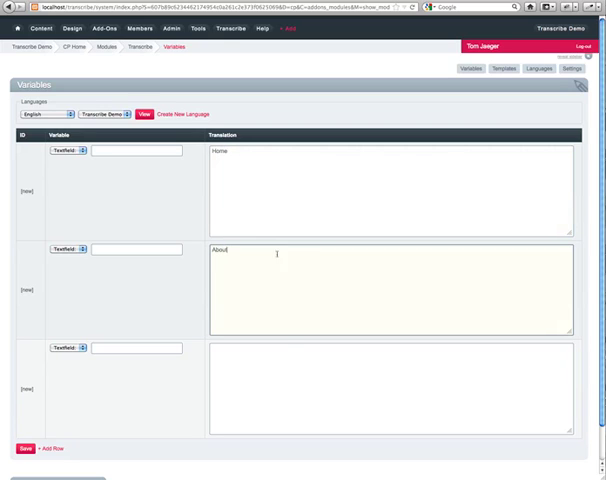
{"action": "type", "text": "Contact"}
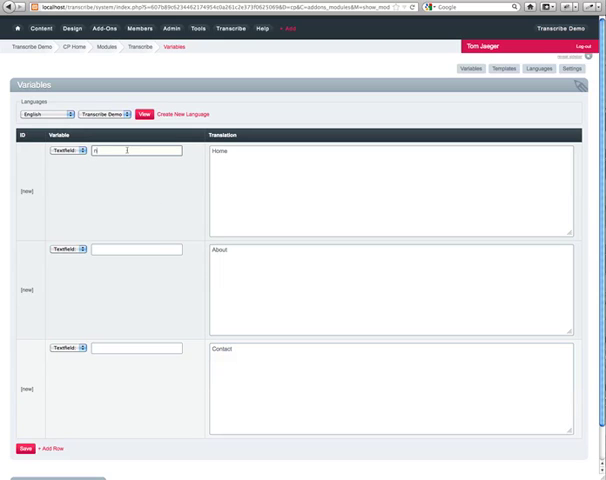
{"action": "type", "text": "nav_home"}
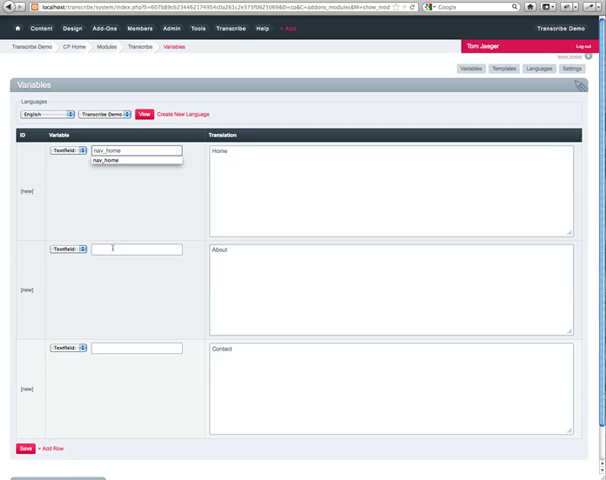
{"action": "type", "text": "nav_about"}
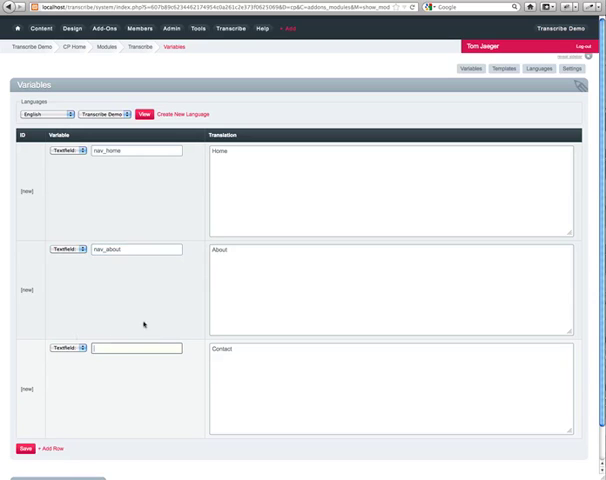
{"action": "type", "text": "nav_contact"}
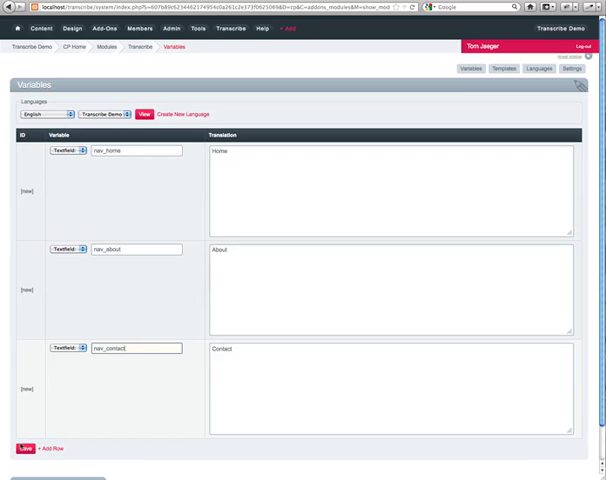
{"action": "left_click", "coordinate": [16, 448]}
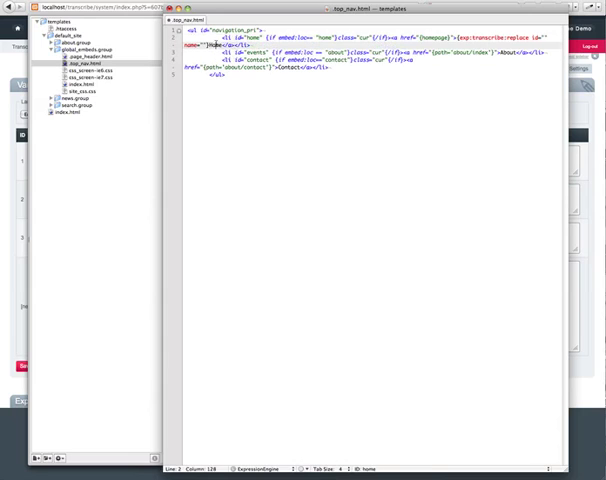
Swap the Home, About, Contact link labels in nav_bar.html for Transcribe replace tags nav_home, nav_about, nav_contact.
{"action": "left_click", "coordinate": [480, 48]}
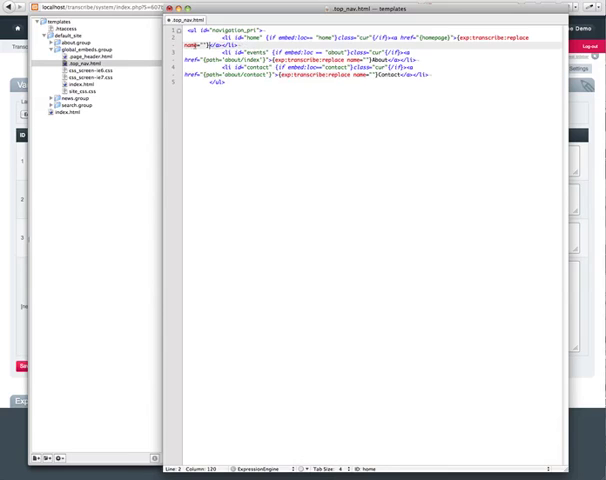
{"action": "type", "text": "nav_about"}
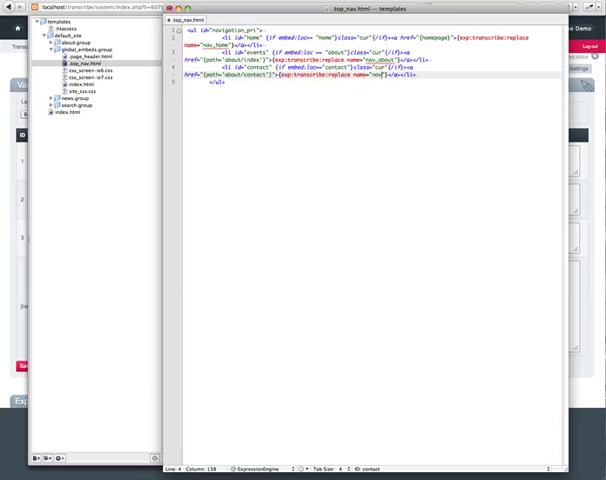
{"action": "type", "text": "_contact"}
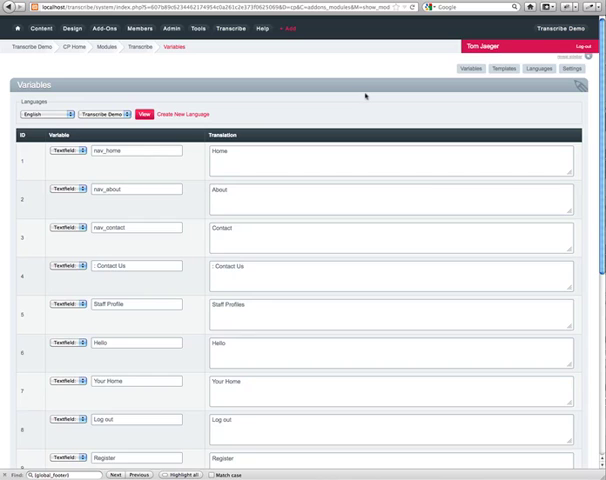
{"action": "mouse_move", "coordinate": [424, 98]}
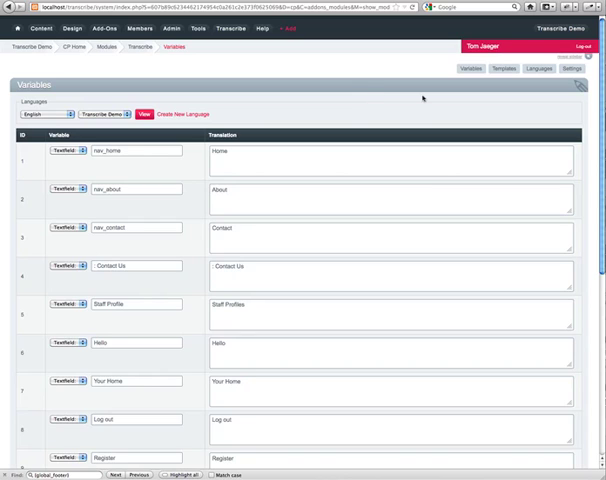
{"action": "mouse_move", "coordinate": [176, 112]}
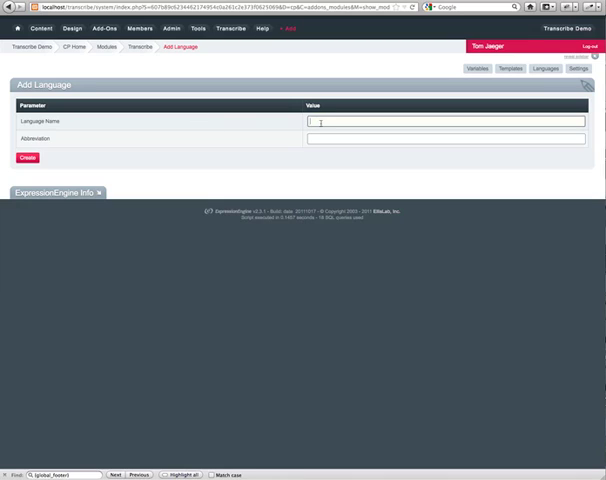
Enter language name 'Spanish' with abbreviation 'es' on Add Language.
{"action": "type", "text": "Spanish"}
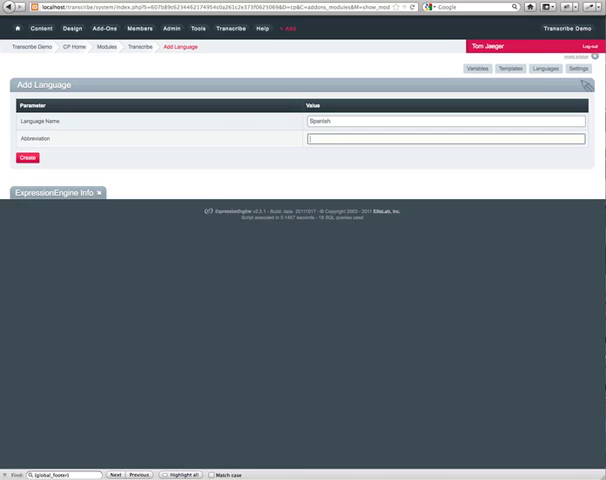
{"action": "type", "text": "es"}
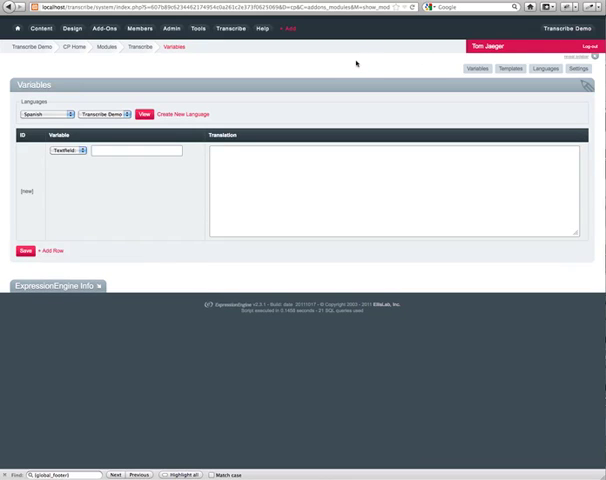
{"action": "mouse_move", "coordinate": [280, 72]}
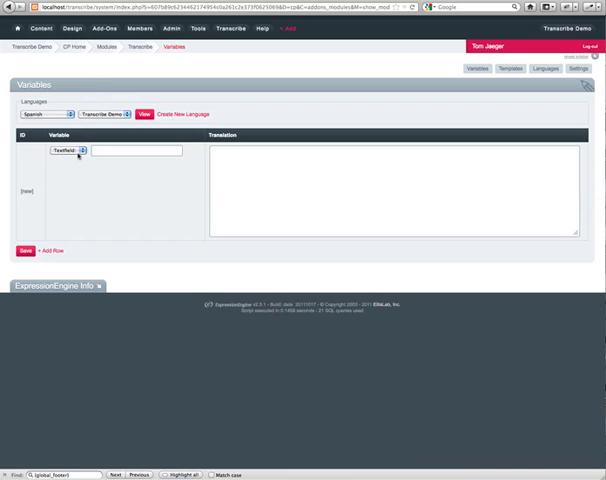
Translate nav_home as Casa and add rows for nav_about and nav_contact with Contacto.
{"action": "left_click", "coordinate": [72, 152]}
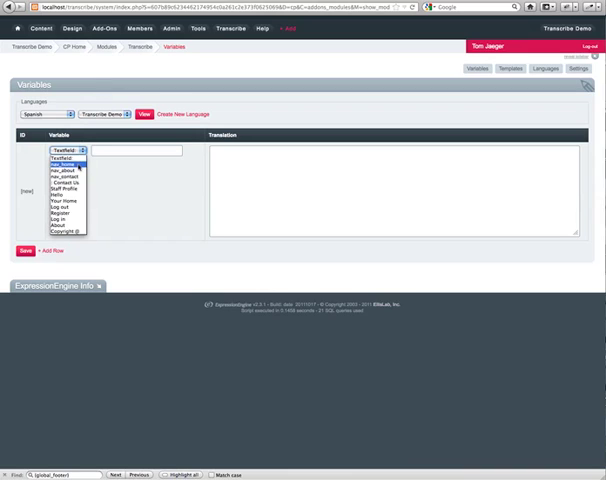
{"action": "left_click", "coordinate": [68, 162]}
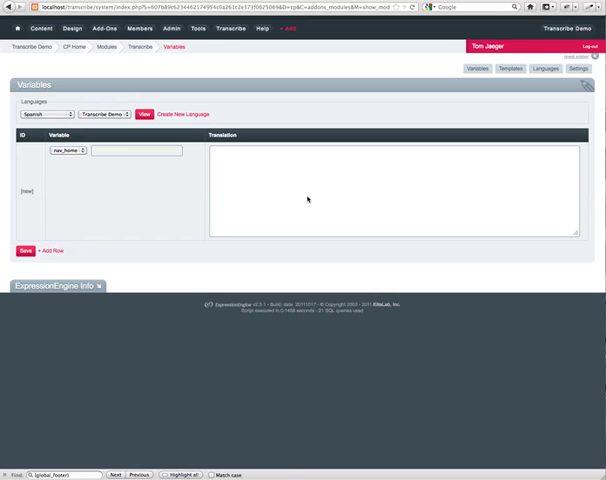
{"action": "type", "text": "Casa"}
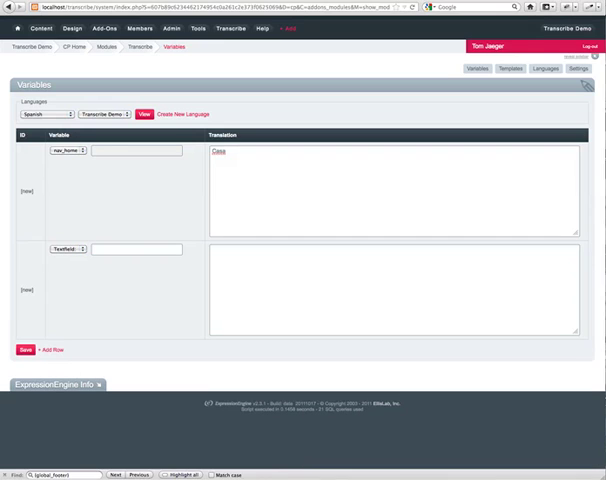
{"action": "left_click", "coordinate": [70, 250]}
{"action": "type", "text": "Sobre"}
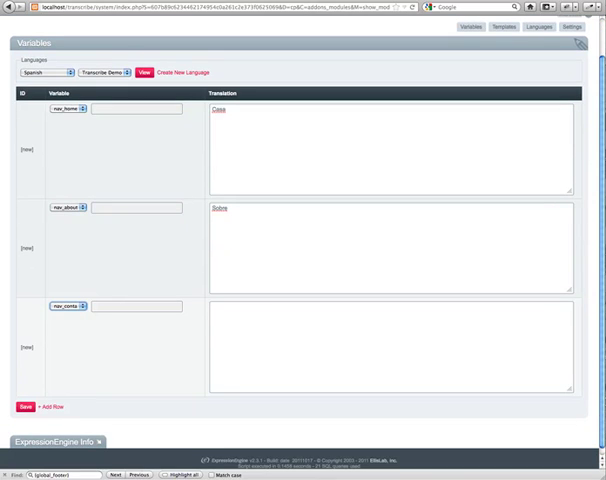
{"action": "type", "text": "Contacto"}
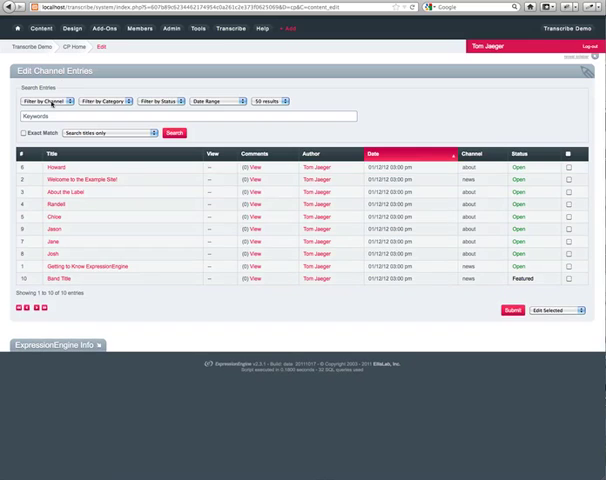
Filter entries to the Information Pages channel and open 'About the Label'.
{"action": "left_click", "coordinate": [44, 100]}
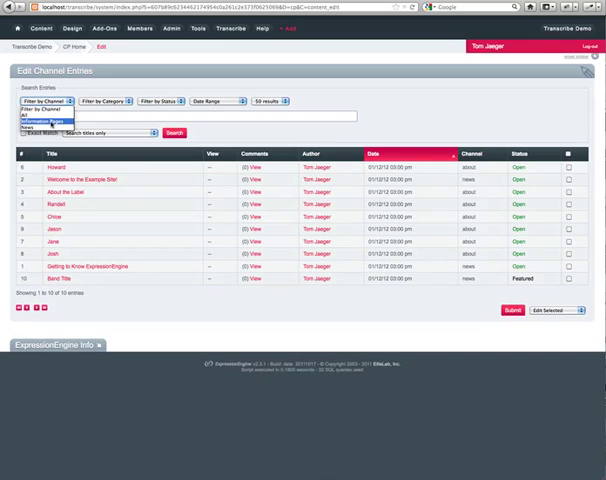
{"action": "left_click", "coordinate": [64, 112]}
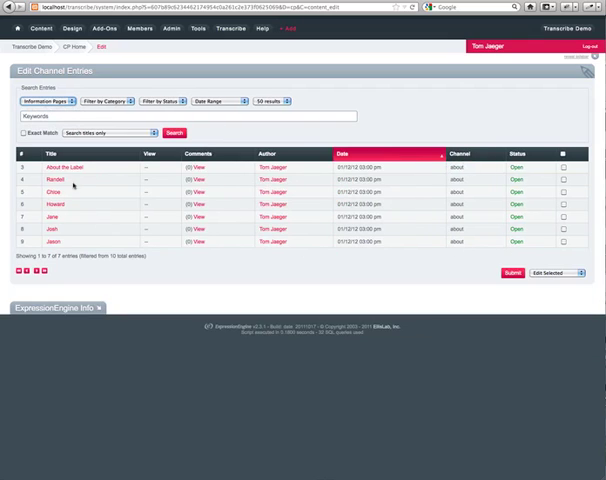
{"action": "left_click", "coordinate": [44, 166]}
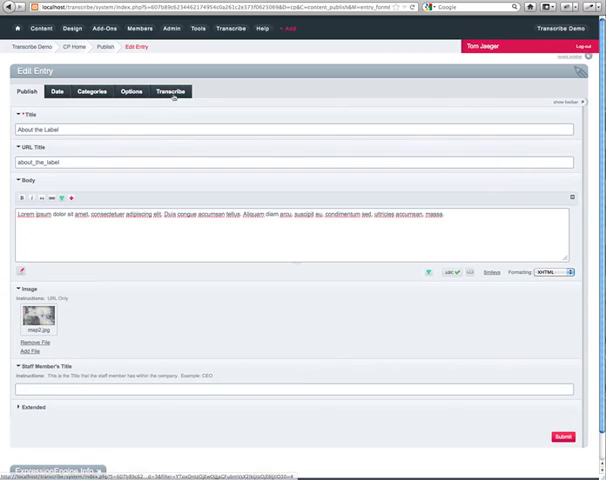
{"action": "mouse_move", "coordinate": [170, 92]}
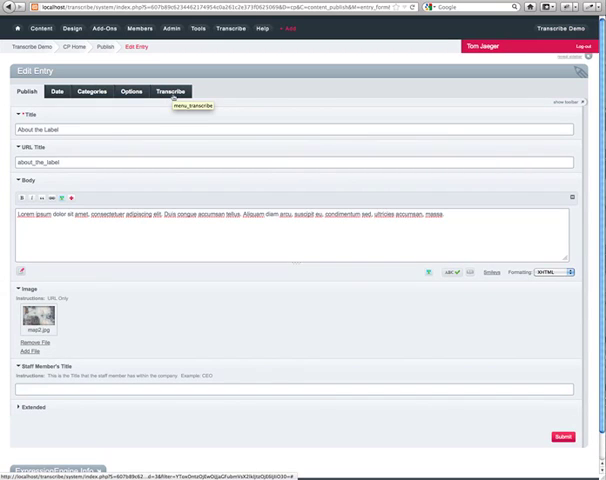
View the entry's Transcribe language association and start its missing Spanish version.
{"action": "left_click", "coordinate": [170, 92]}
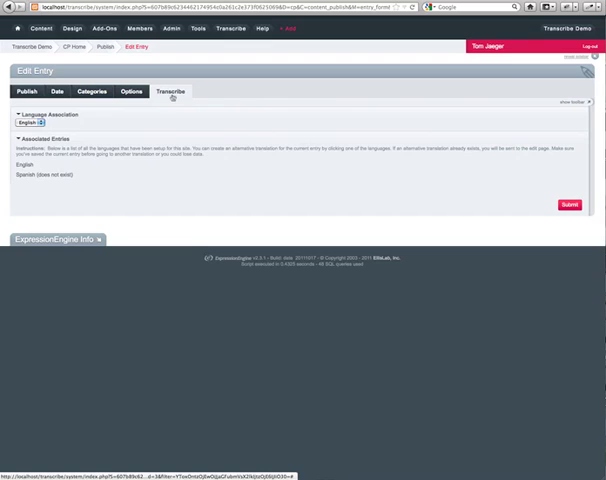
{"action": "left_click", "coordinate": [30, 124]}
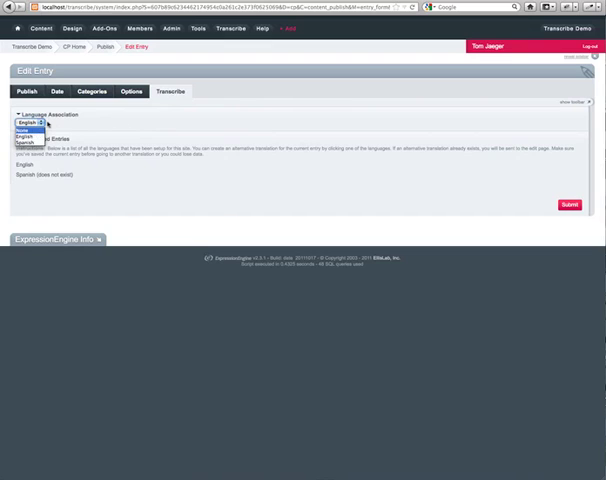
{"action": "left_click", "coordinate": [28, 124]}
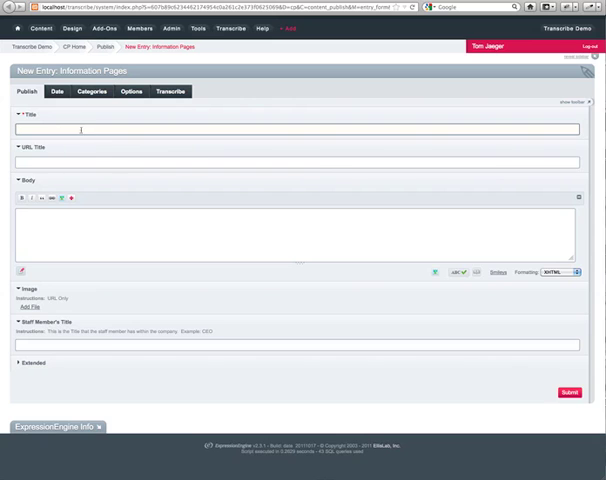
Title the Spanish entry 'Acerca de la etiqueta' and copy the English entry's Extended text into it.
{"action": "type", "text": "Acerca de la etiqueta"}
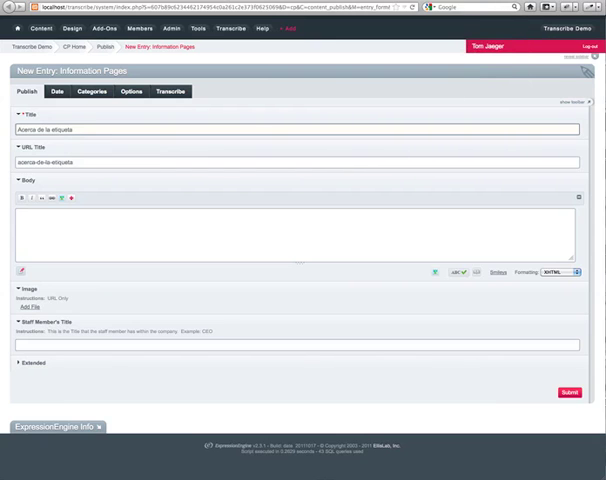
{"action": "left_click", "coordinate": [170, 92]}
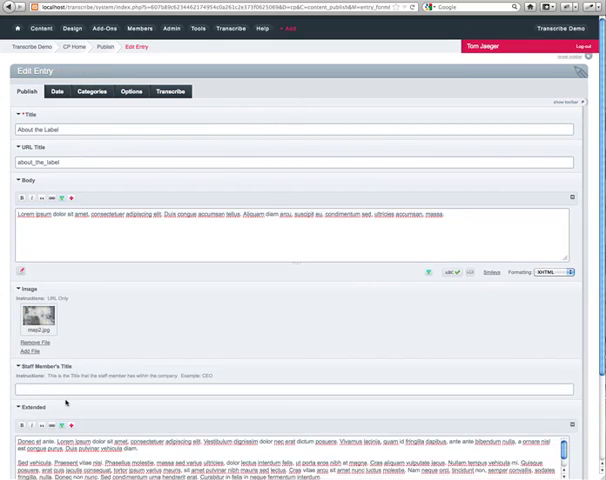
{"action": "scroll", "scroll_direction": "down", "scroll_amount": 3}
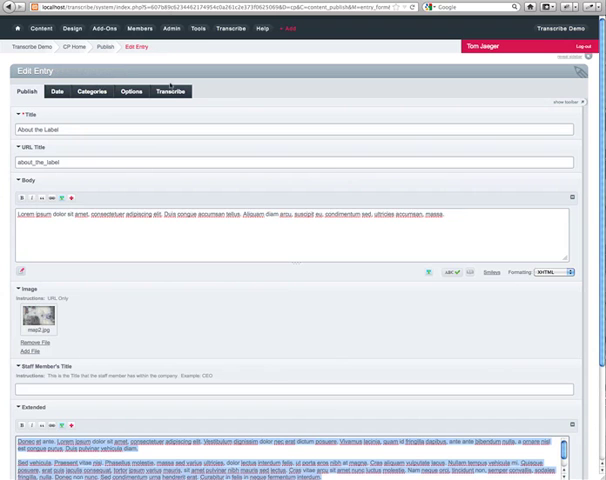
{"action": "left_click", "coordinate": [170, 92]}
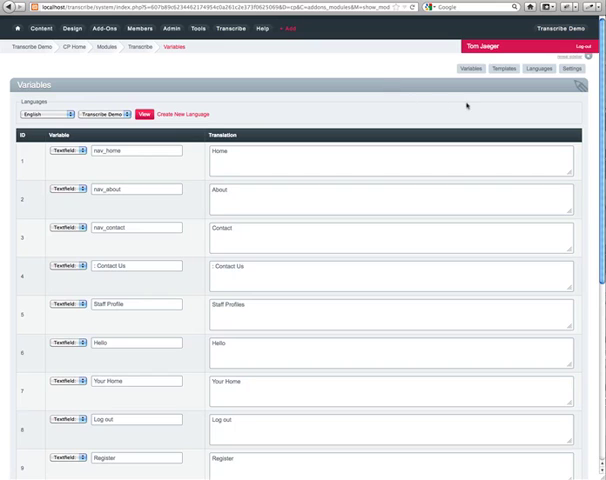
Go from the English Transcribe Variables list to the Transcribe Templates page for Spanish.
{"action": "left_click", "coordinate": [500, 68]}
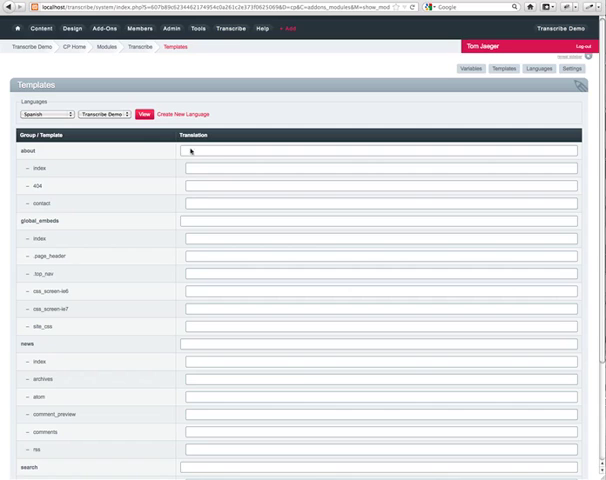
Enter a Spanish alias for the about template group and es_index for its index template.
{"action": "type", "text": "abbre"}
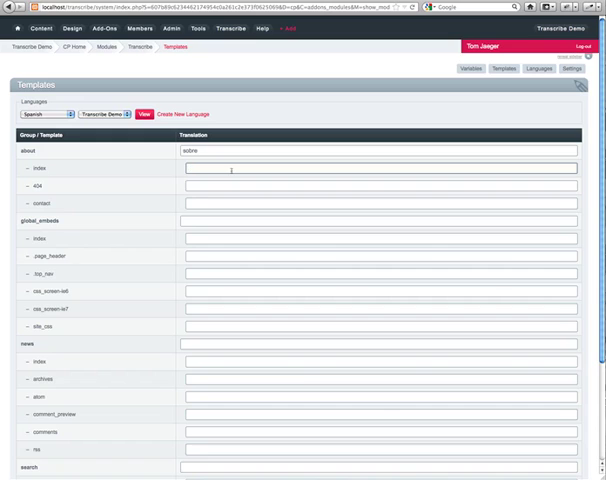
{"action": "type", "text": "es_index"}
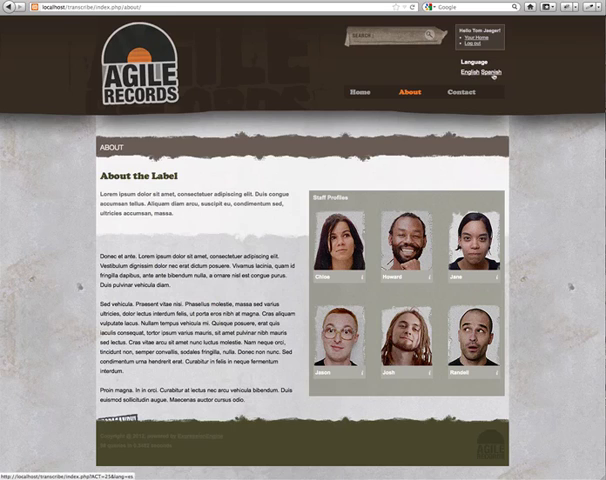
Show the About page in Spanish as Acerca de la etiqueta, then return to Transcribe Settings.
{"action": "left_click", "coordinate": [502, 72]}
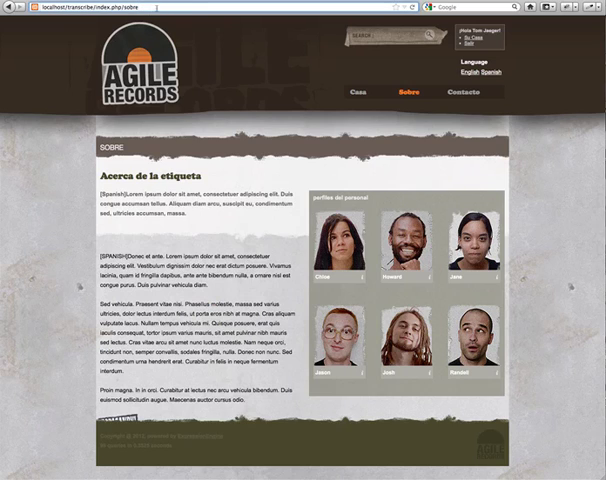
{"action": "left_click", "coordinate": [516, 68]}
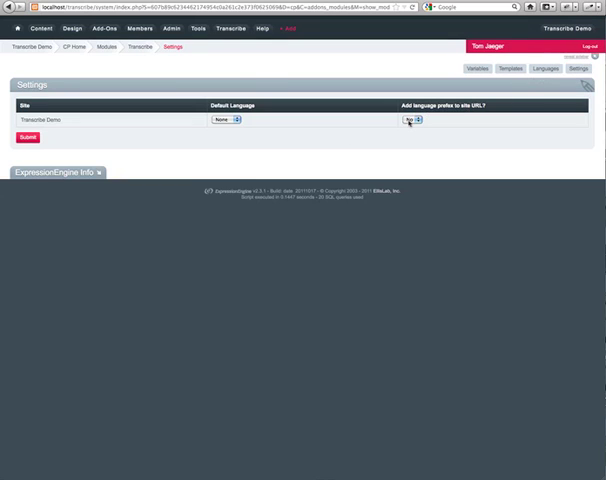
Set 'Add language prefix to site URL?' to Yes in Transcribe Settings.
{"action": "left_click", "coordinate": [412, 120]}
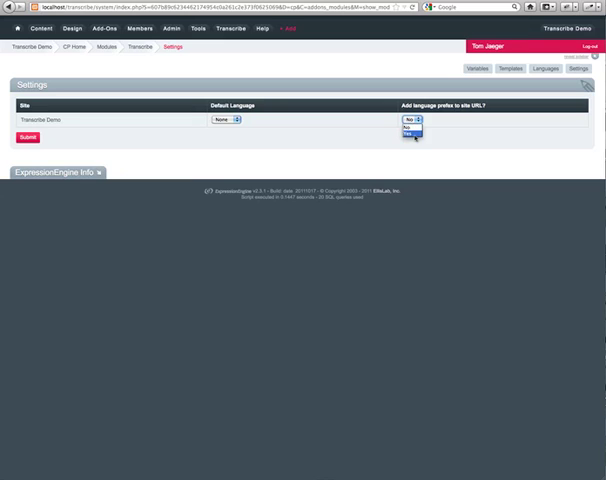
{"action": "left_click", "coordinate": [408, 132]}
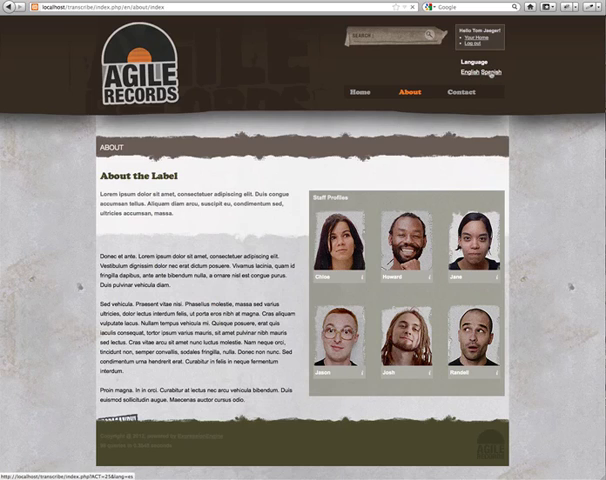
Switch the English About page to its Spanish version via the Language switcher.
{"action": "left_click", "coordinate": [508, 80]}
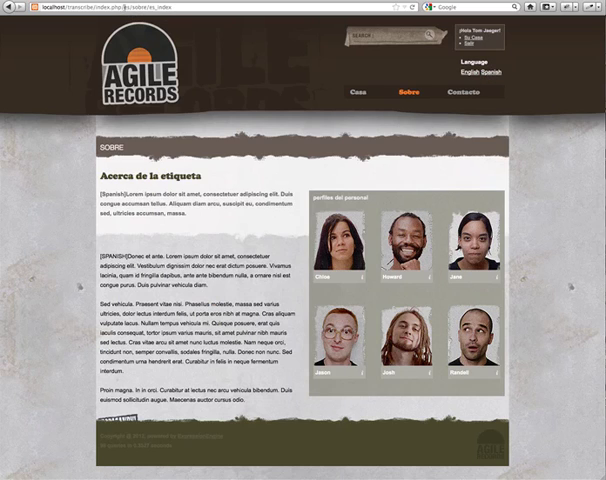